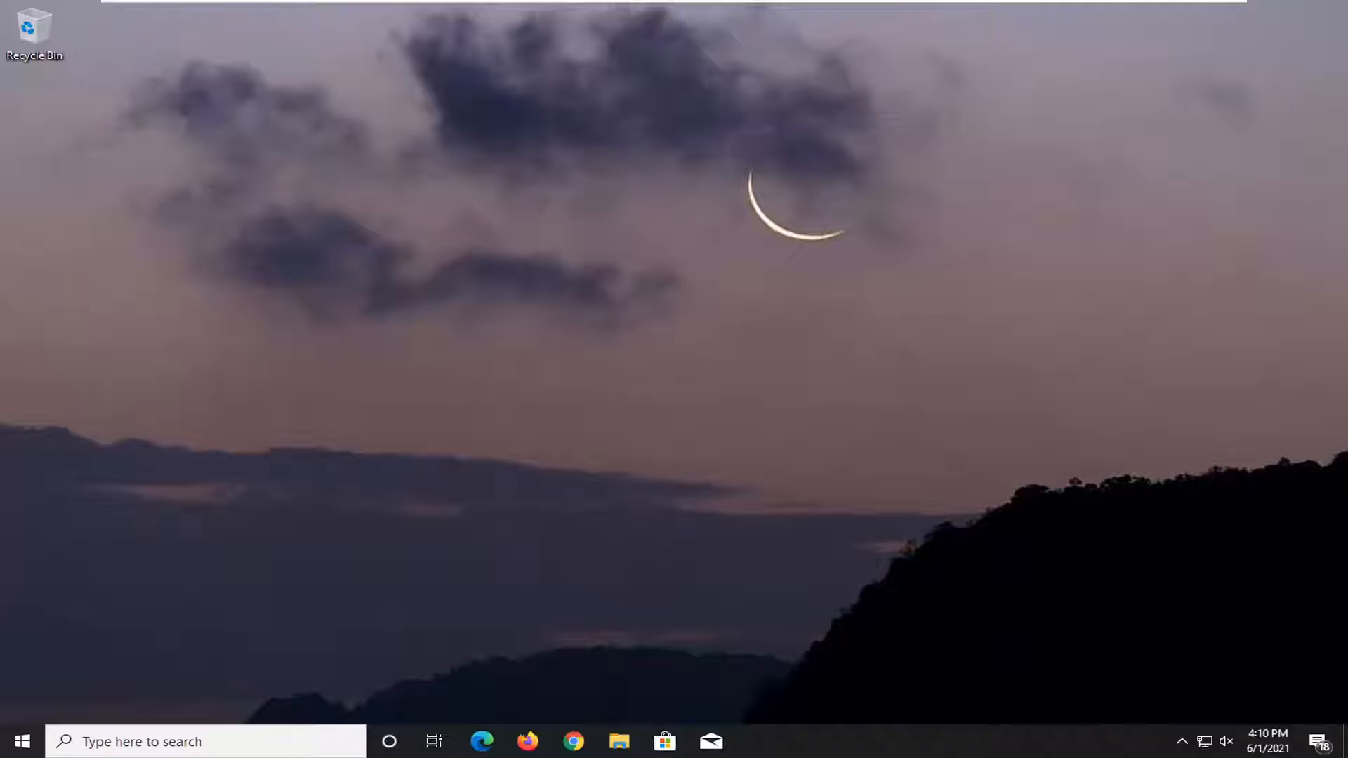
Step: Search 'cmd' and launch Command Prompt as administrator, approving the UAC prompt
type("c")
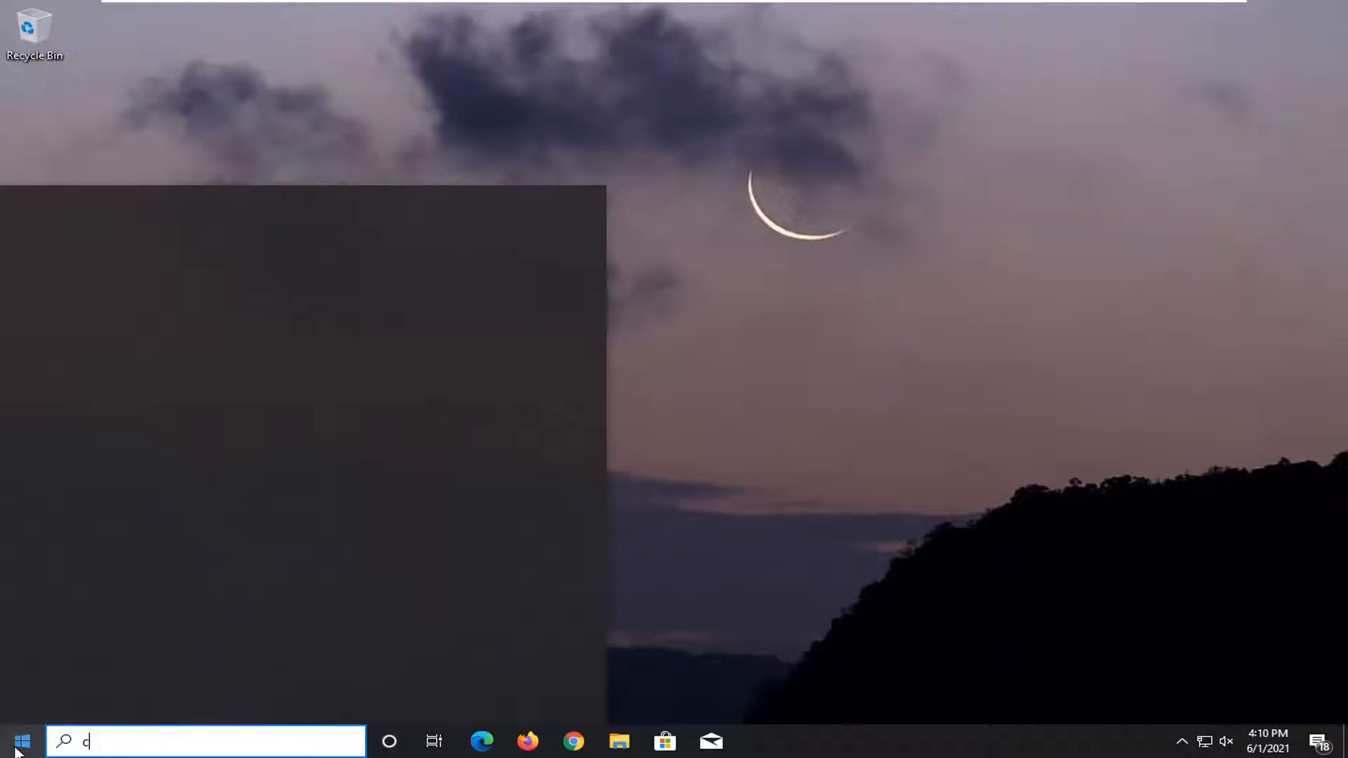
type("md")
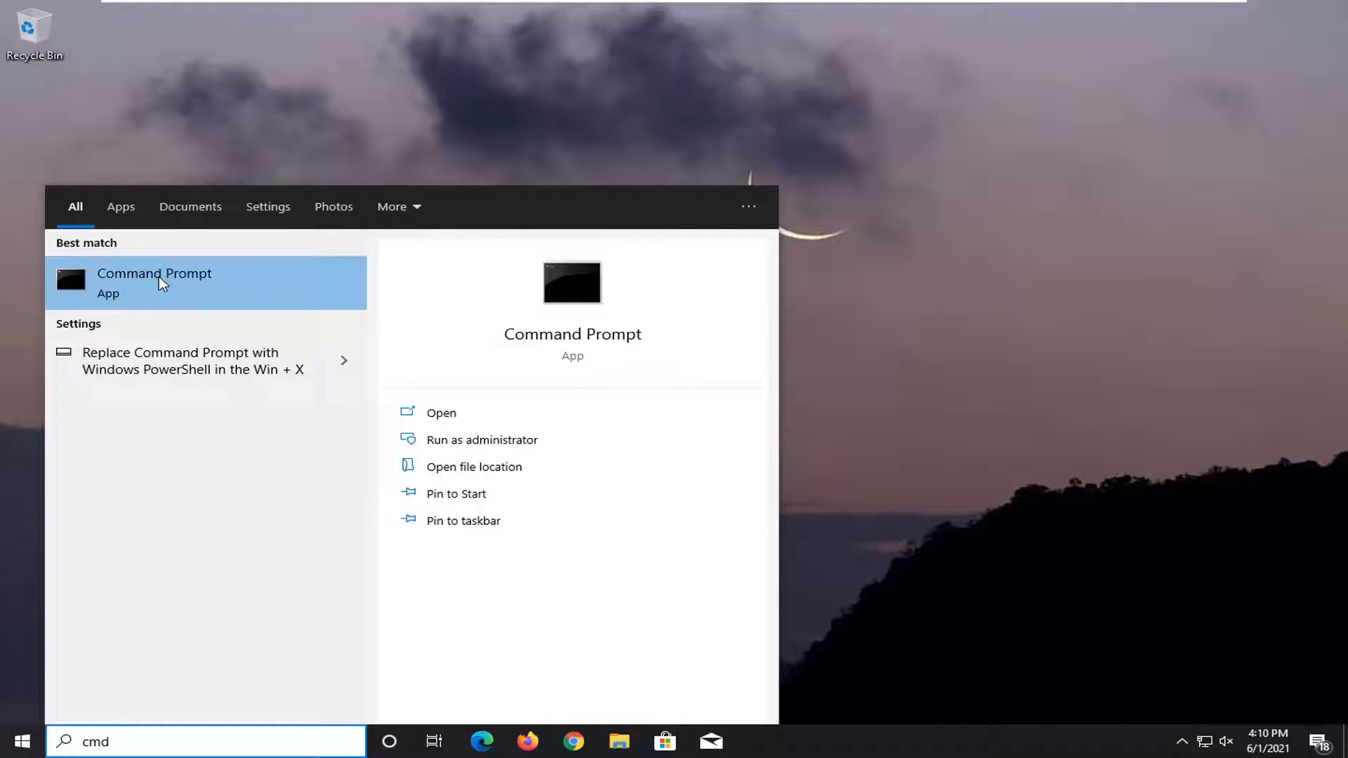
mouse_move(268, 299)
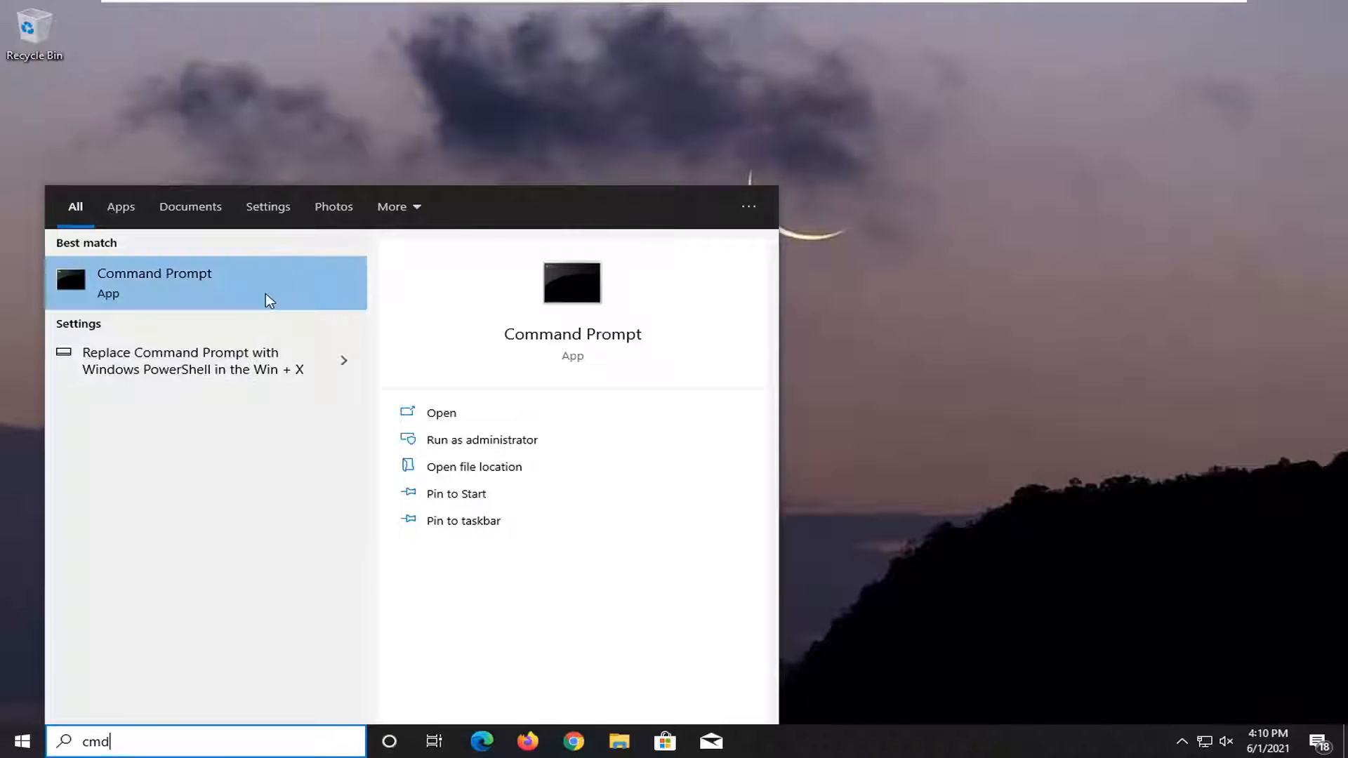
left_click(482, 439)
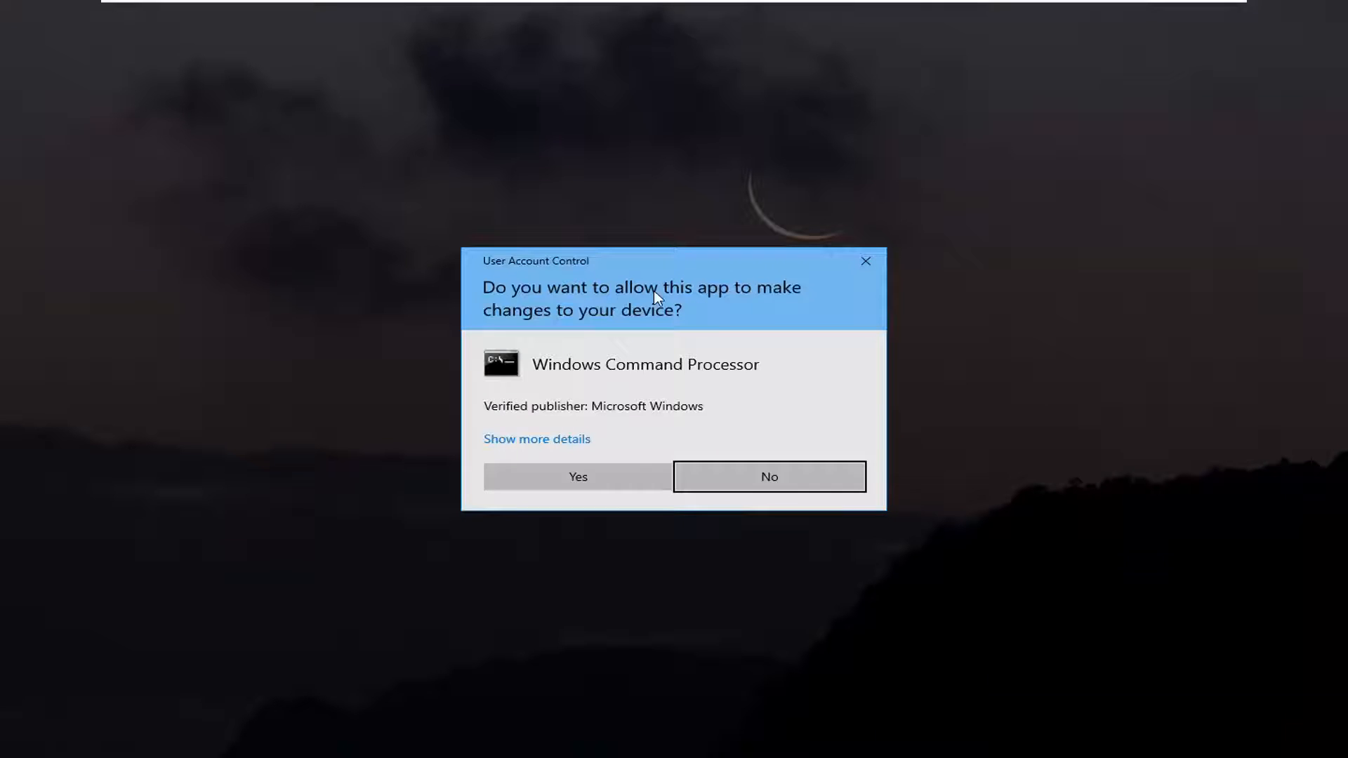
left_click(578, 477)
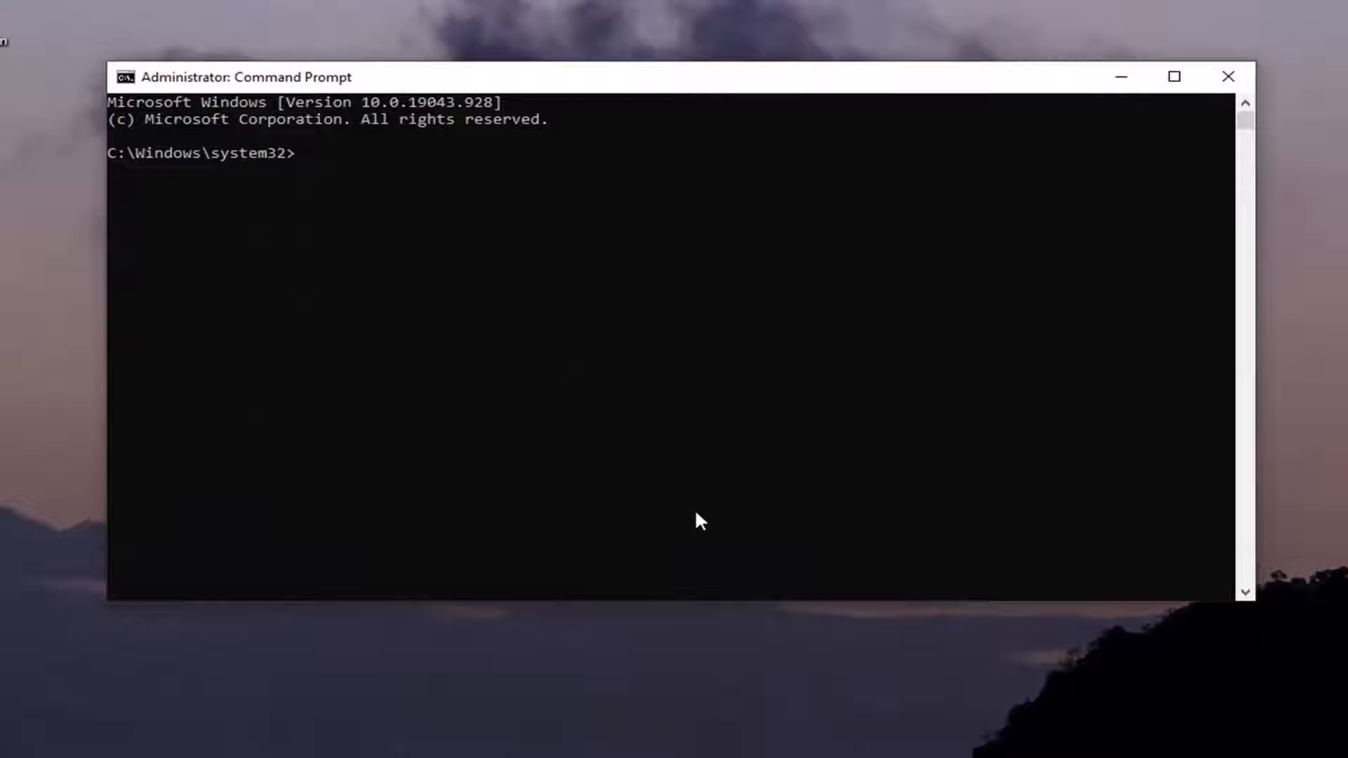
Step: Run 'ipconfig /flushdns' to clear the DNS resolver cache
type("i")
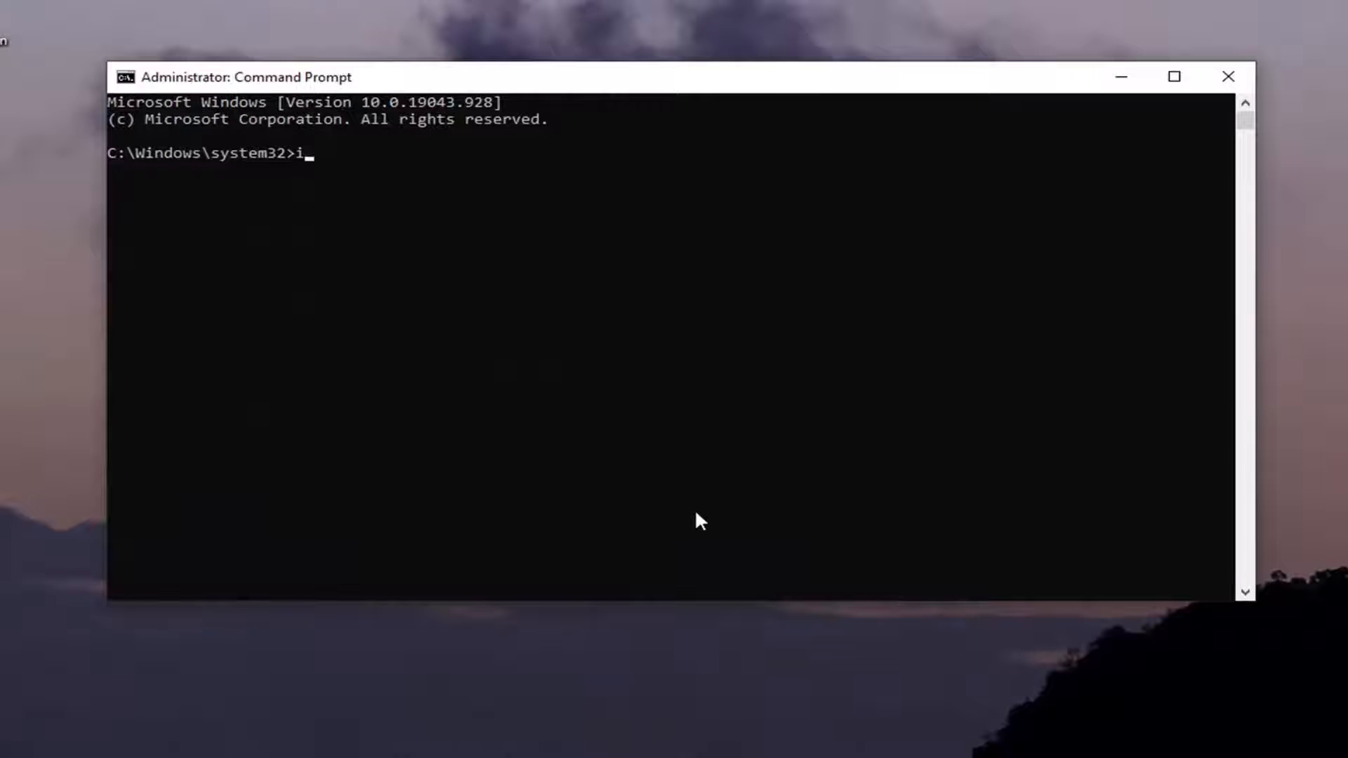
type("pconfig")
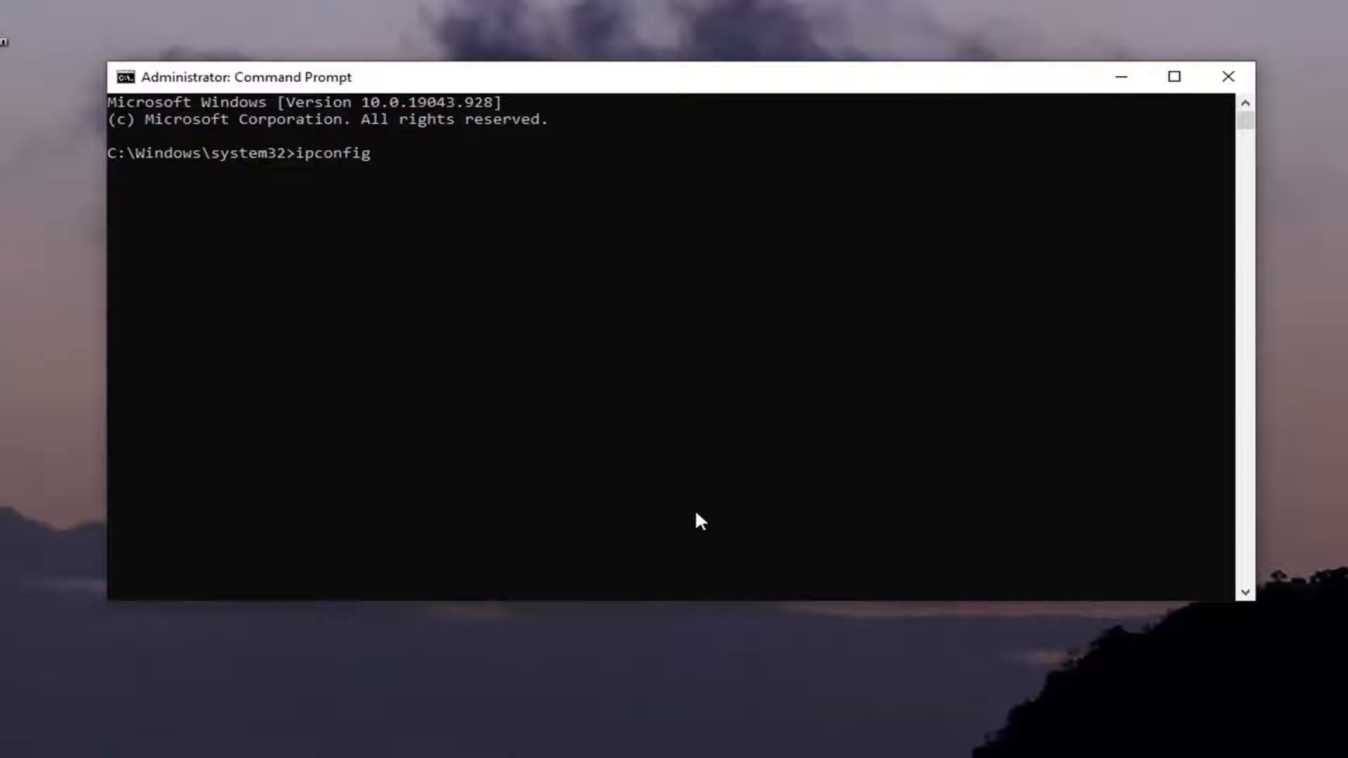
type("/flus")
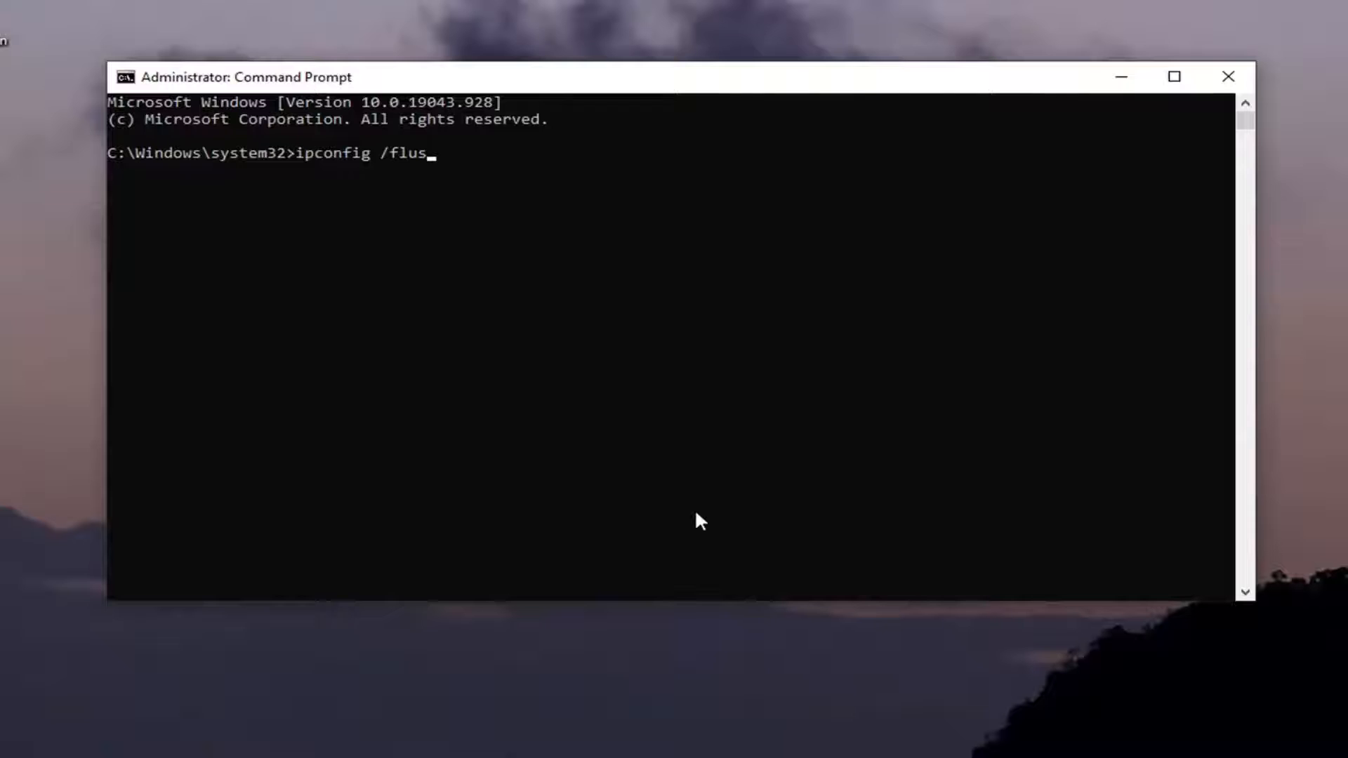
type("hdns")
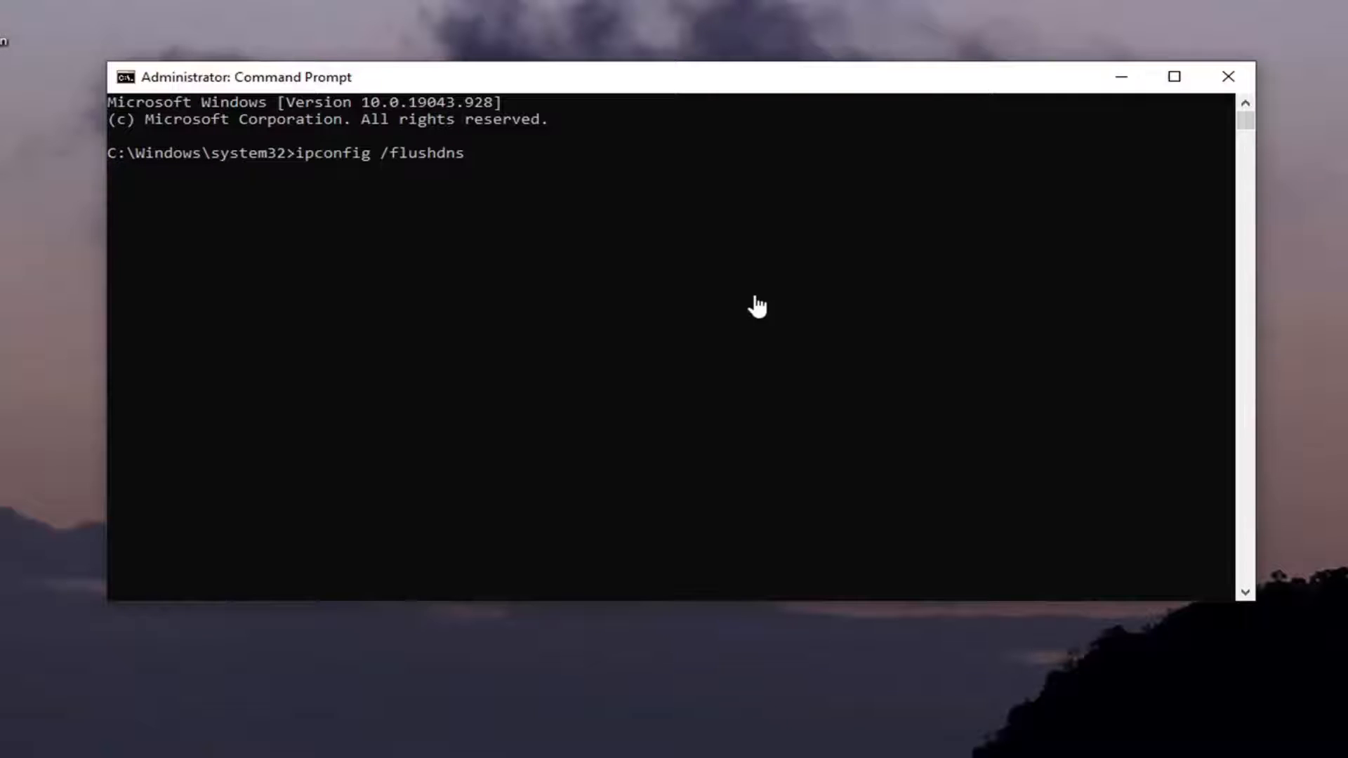
key("Enter")
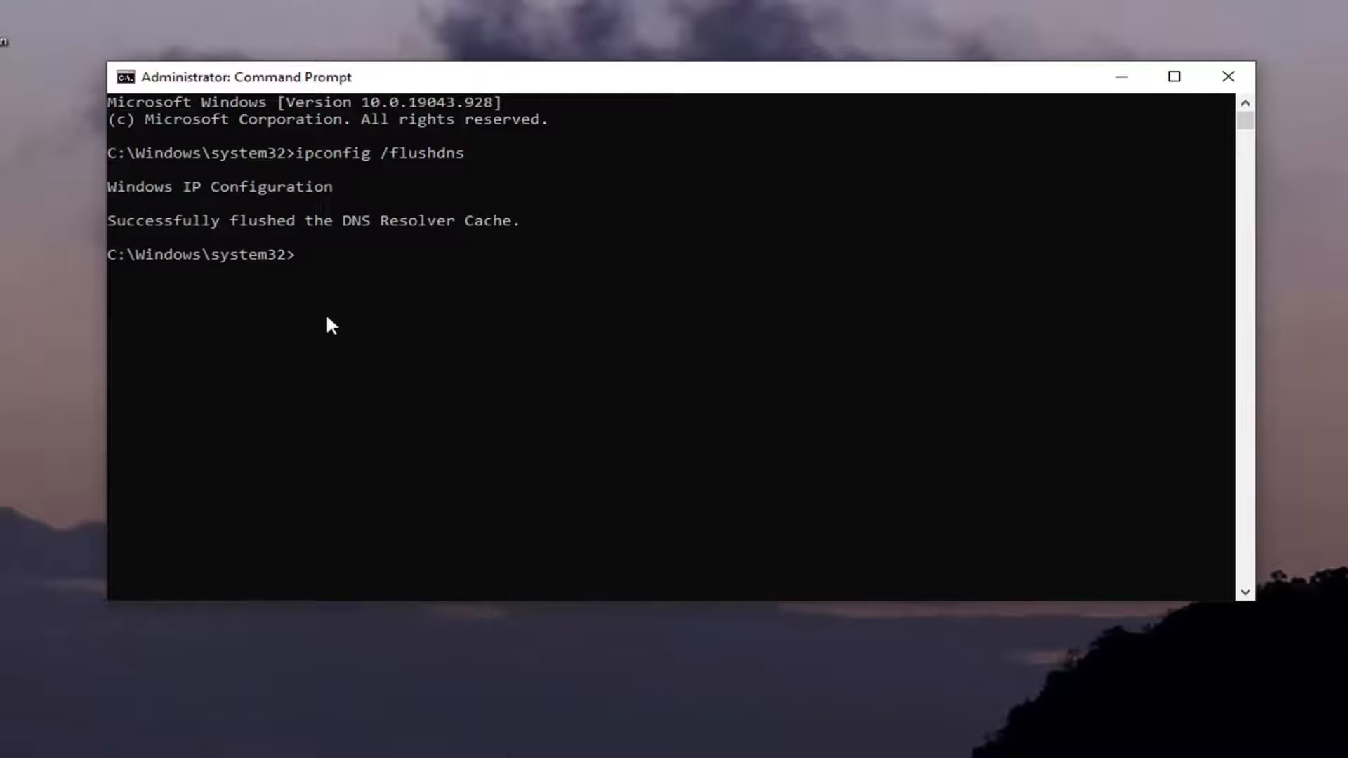
mouse_move(624, 298)
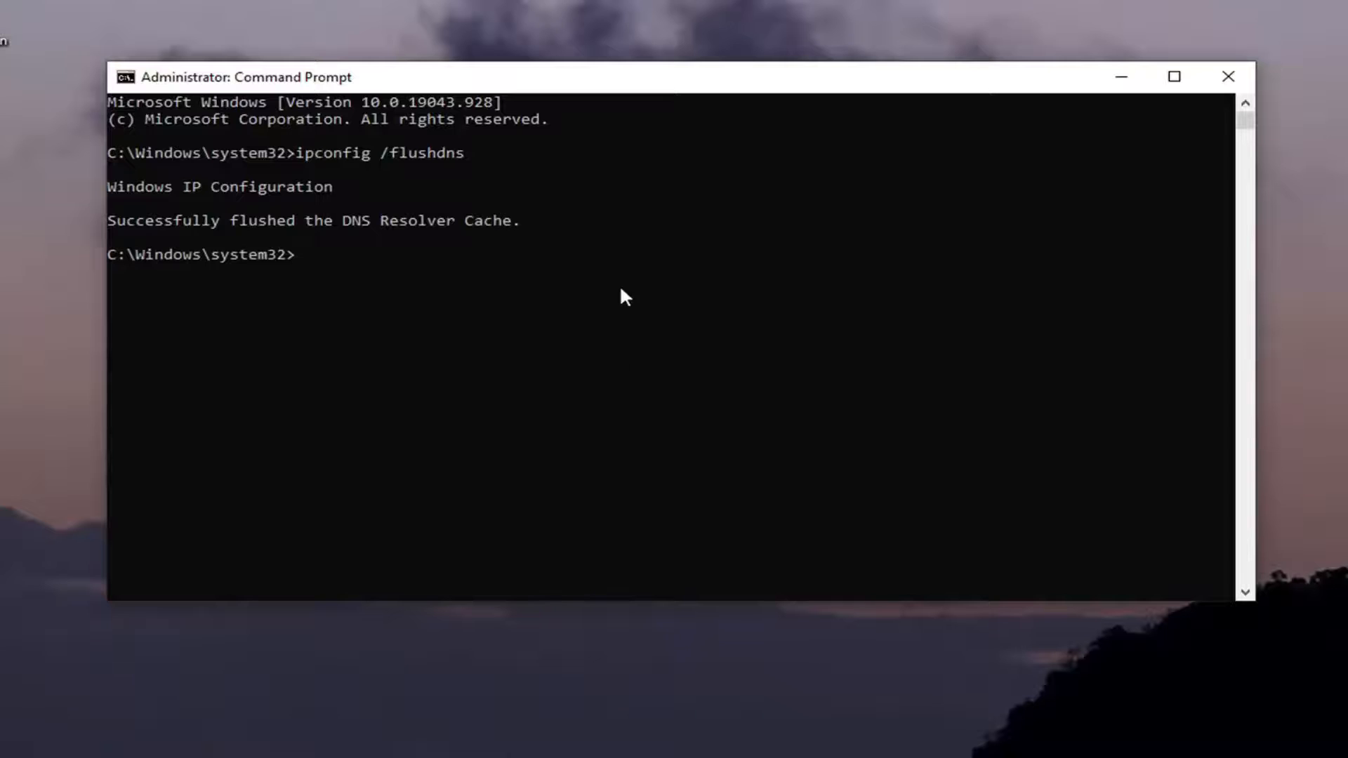
mouse_move(548, 453)
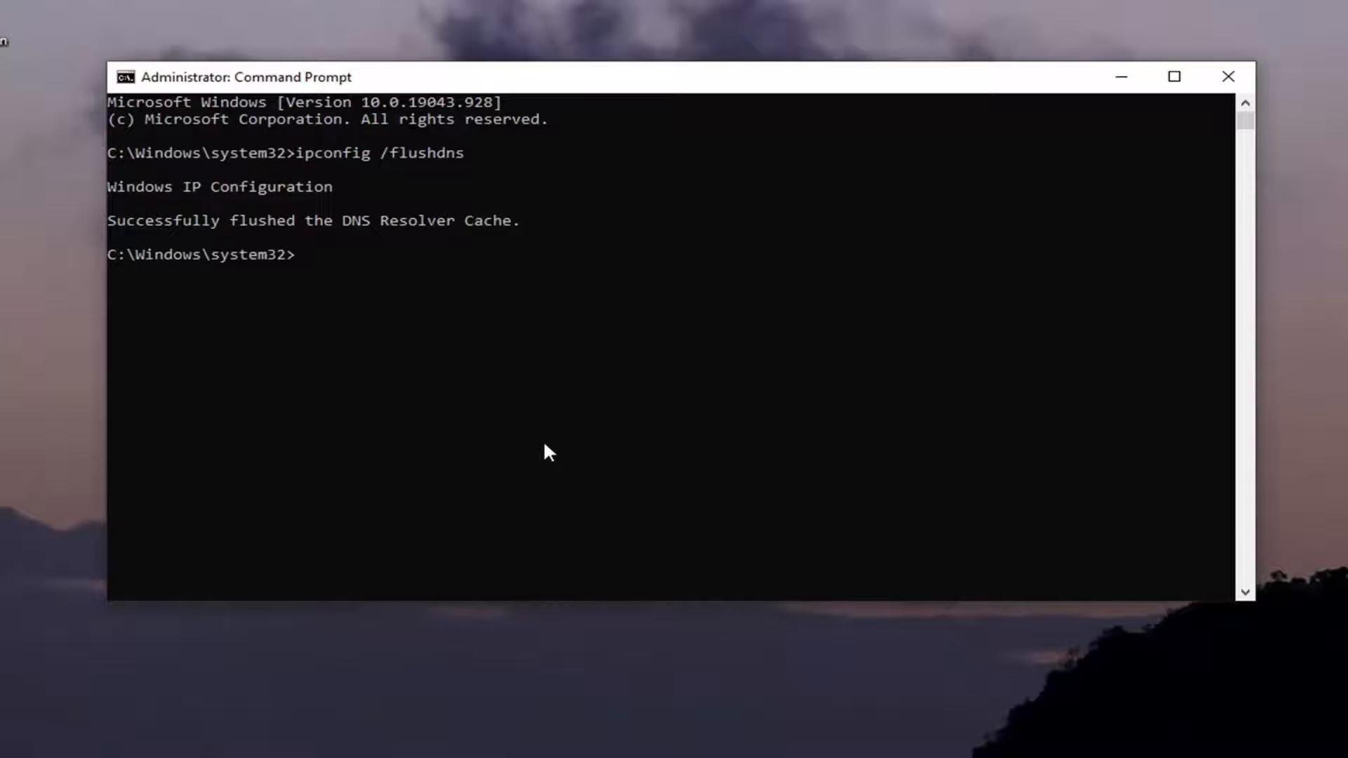
Step: Enter the command 'netsh winsock reset' at the prompt
type("netsh")
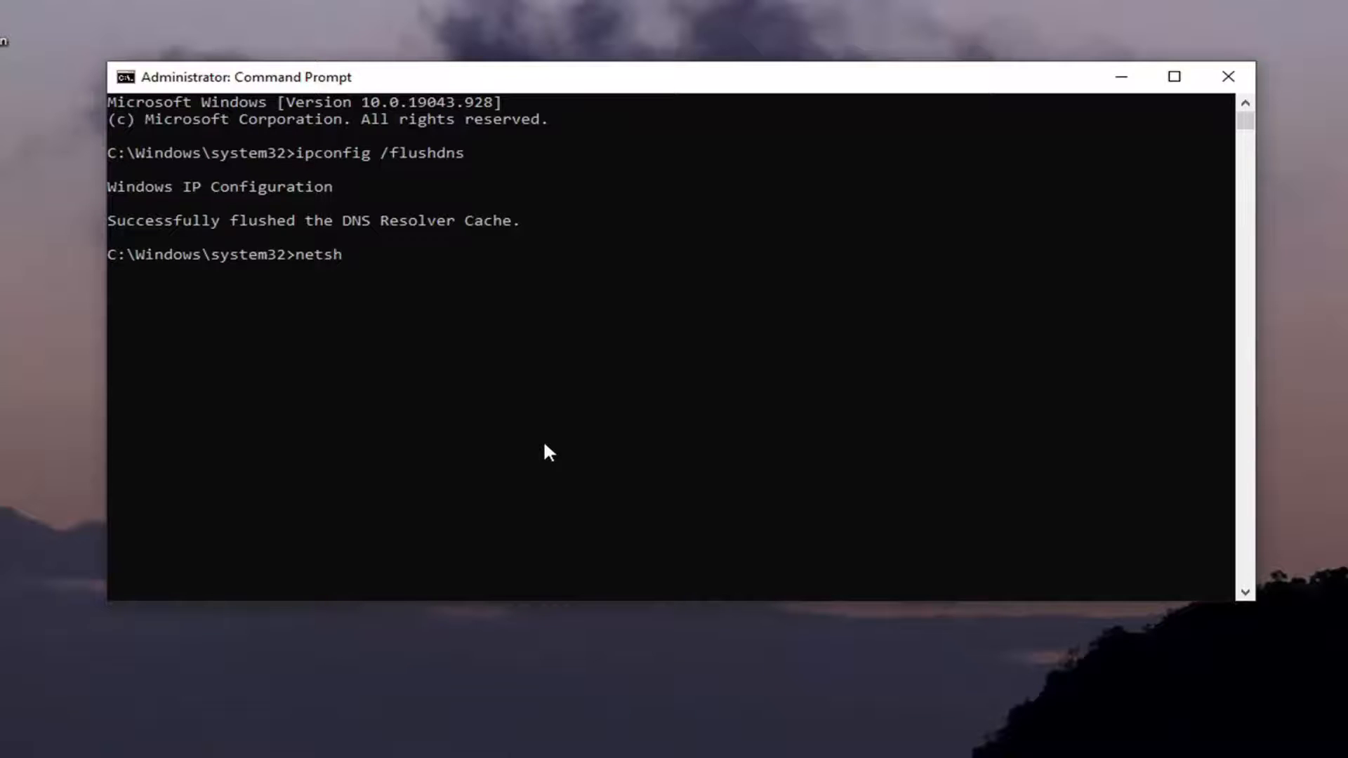
type("winso")
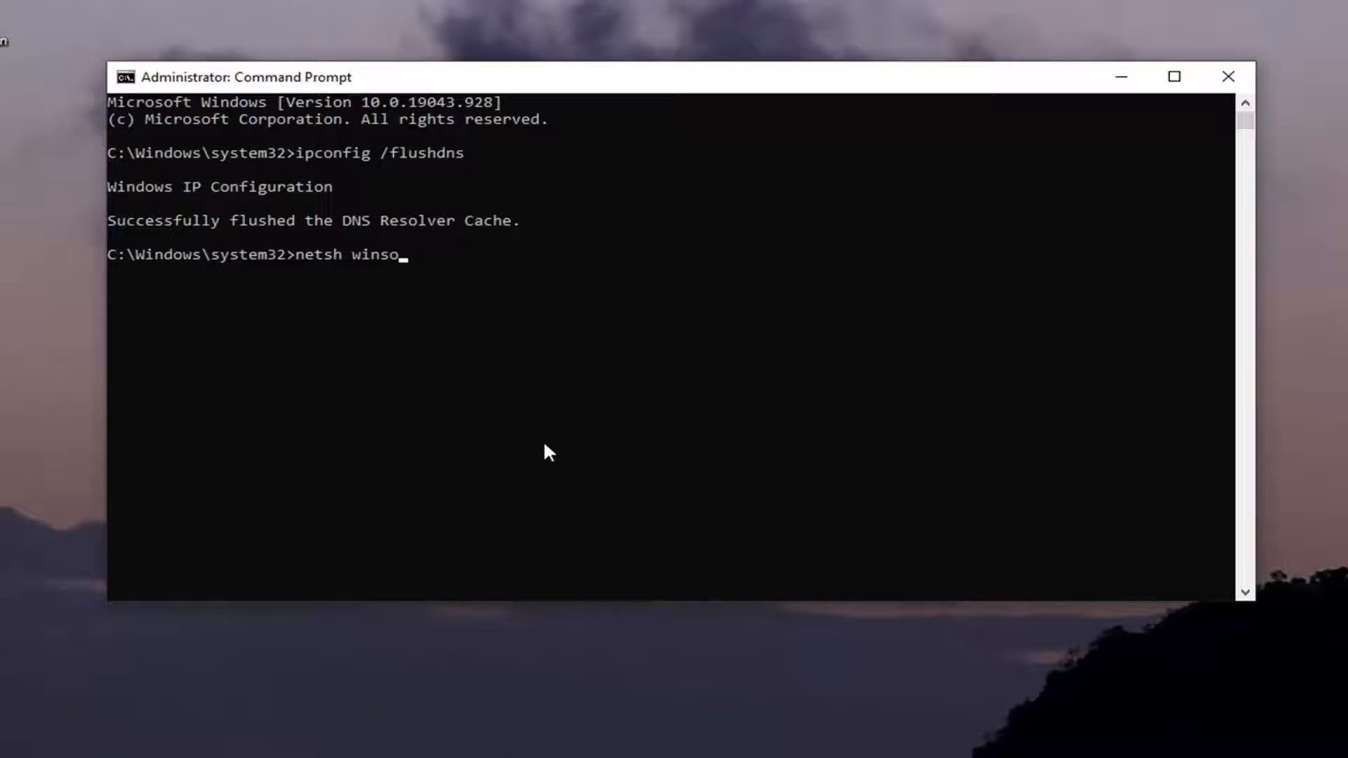
type("ck reset")
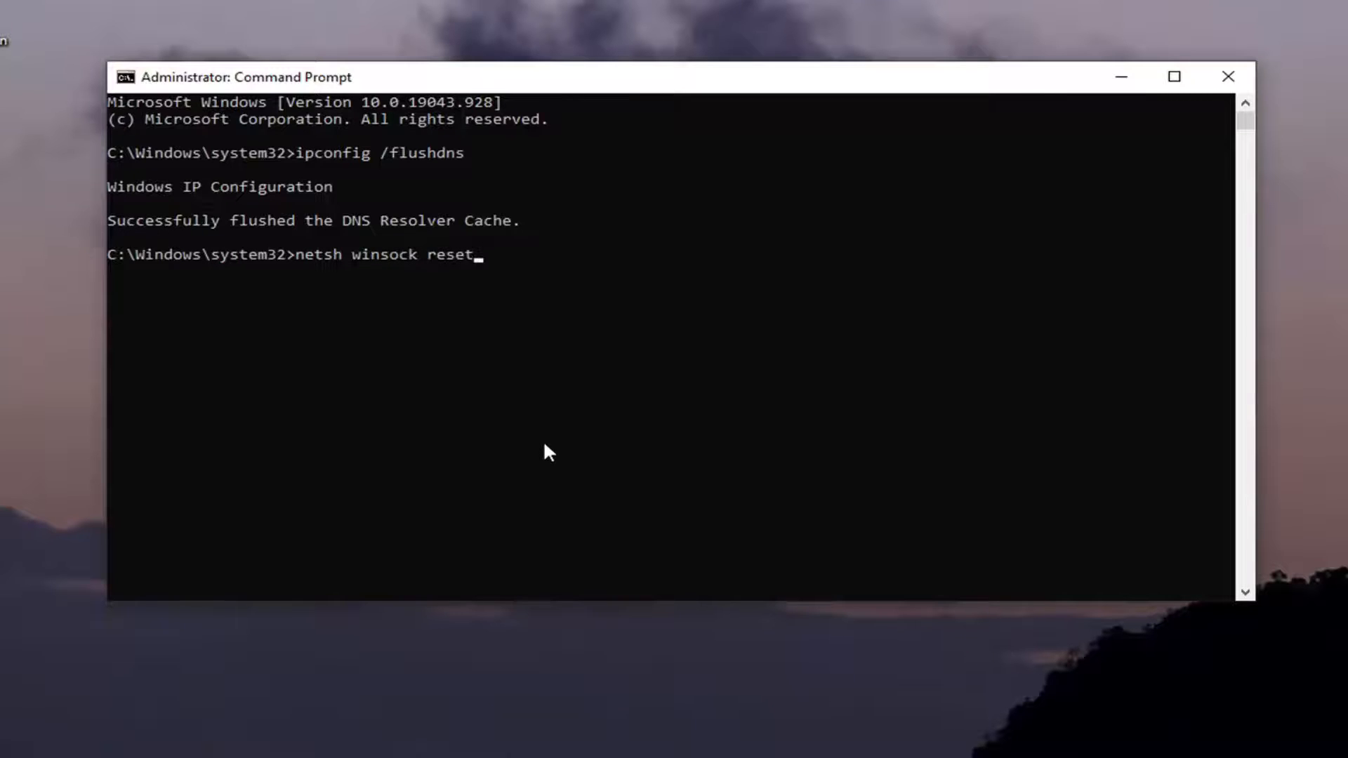
mouse_move(334, 271)
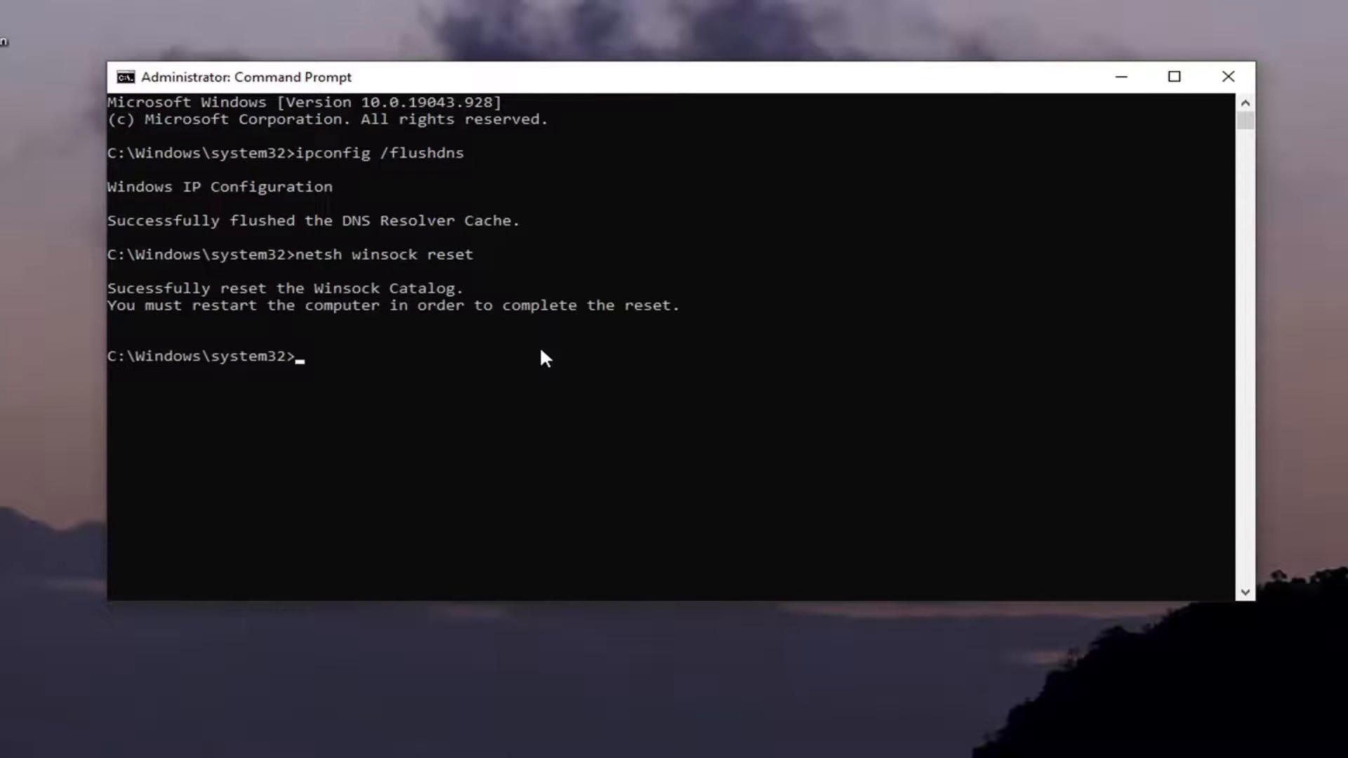
mouse_move(221, 363)
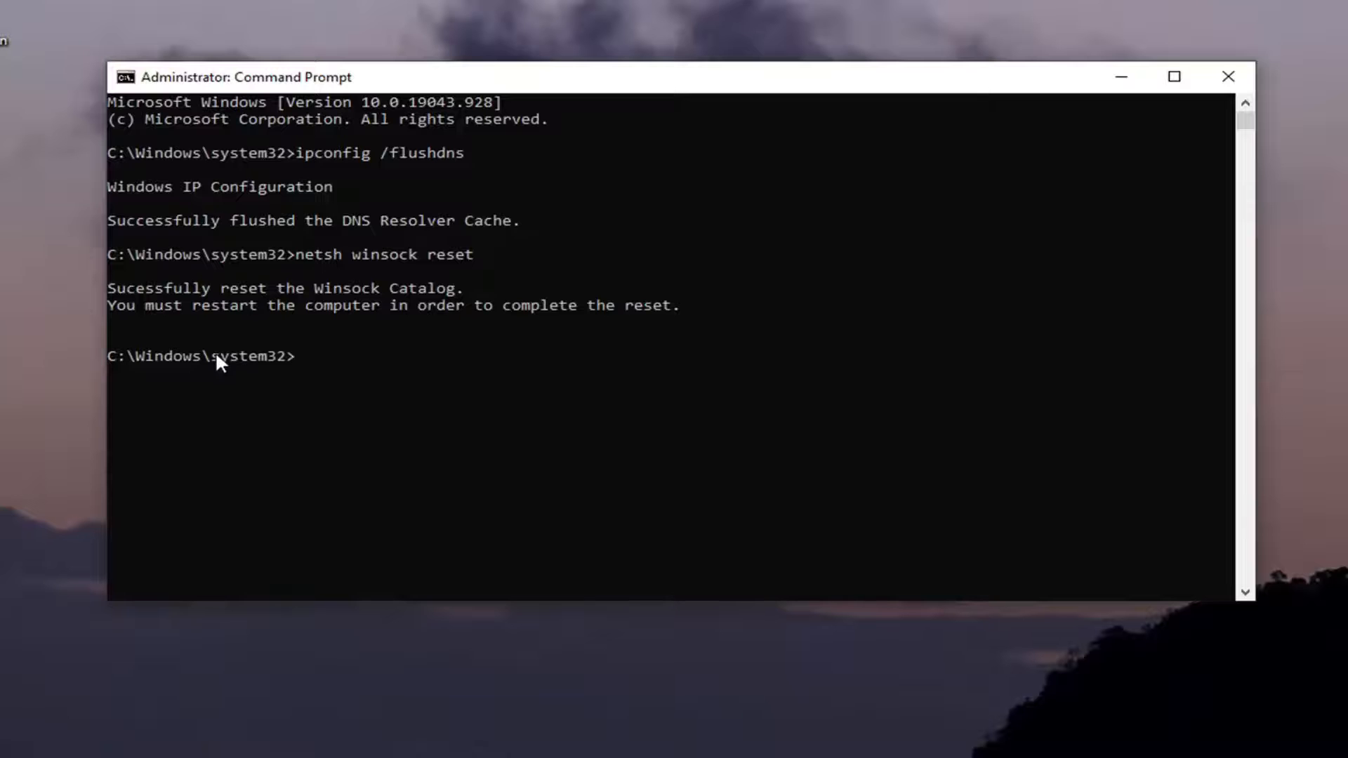
mouse_move(872, 202)
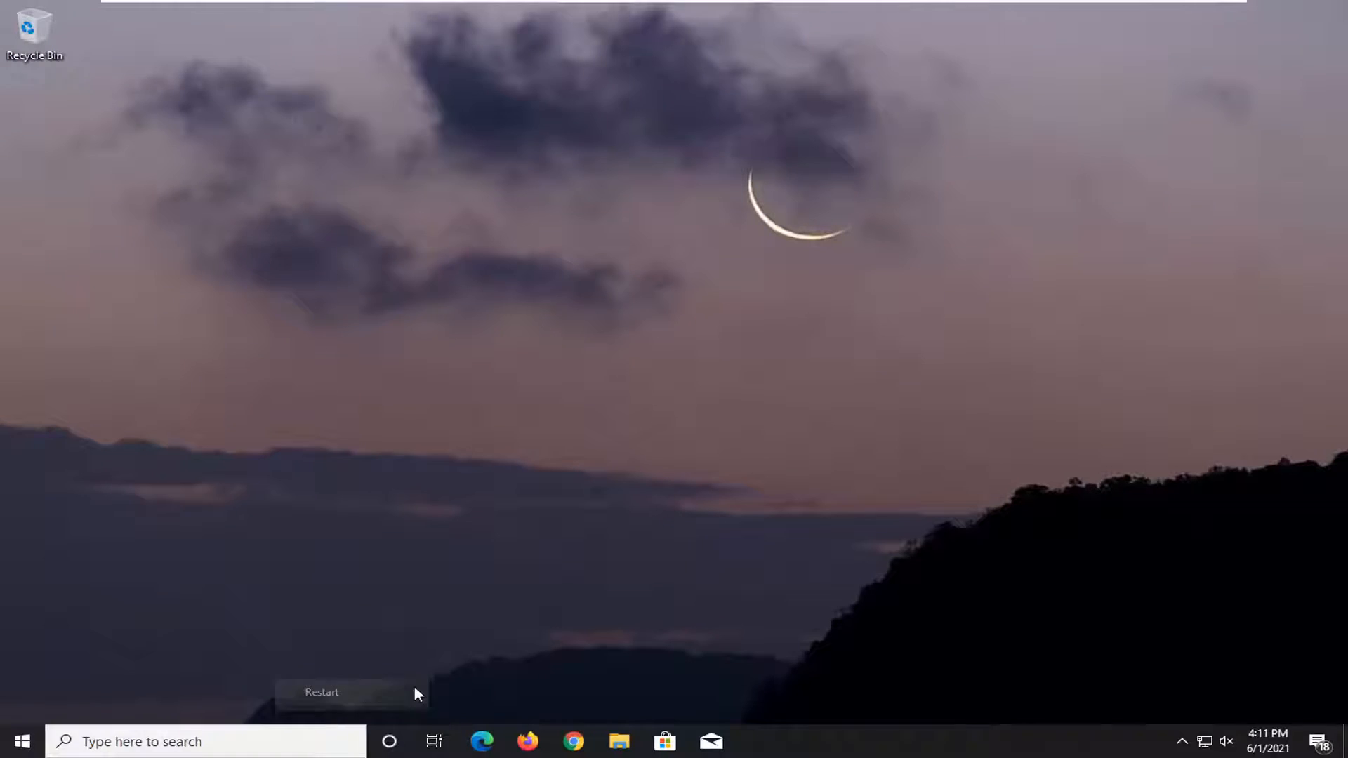
Step: Restart Windows from the power options to finish the Winsock reset
left_click(322, 692)
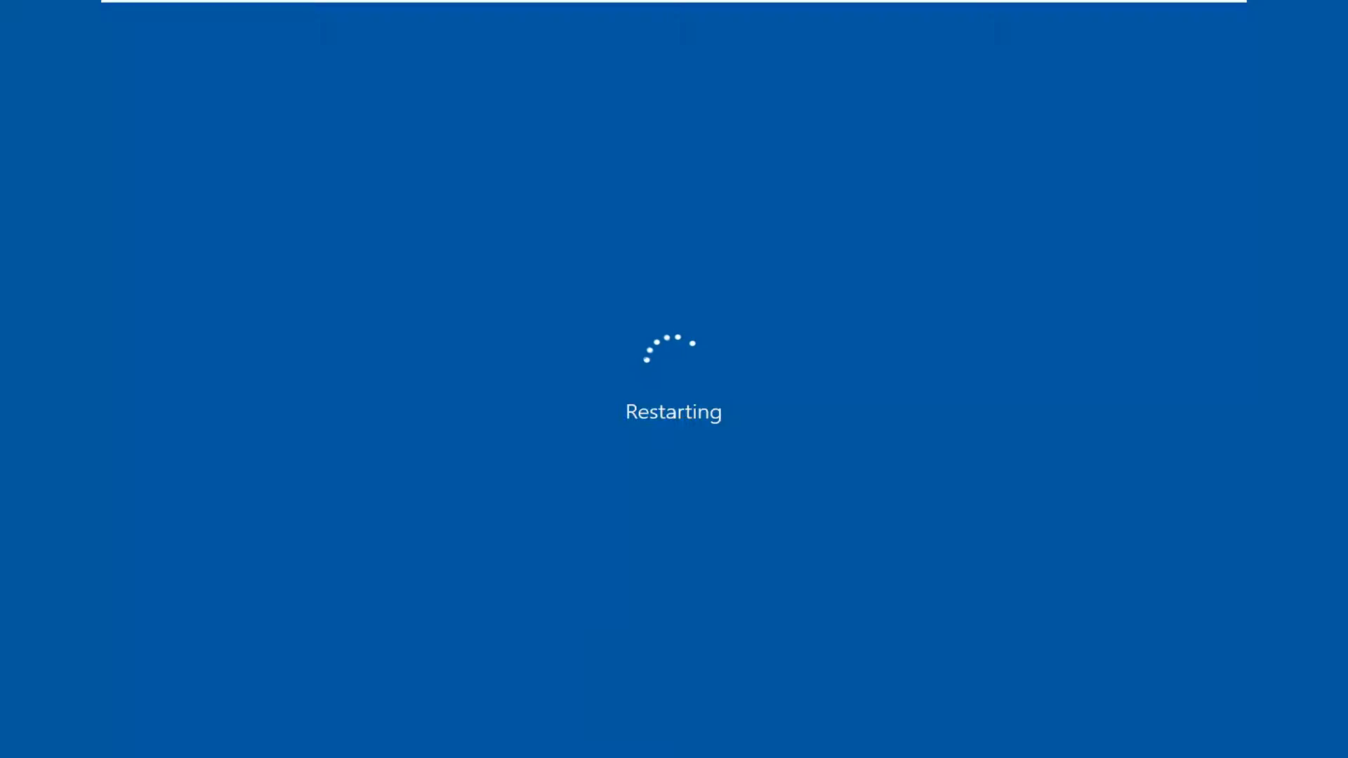